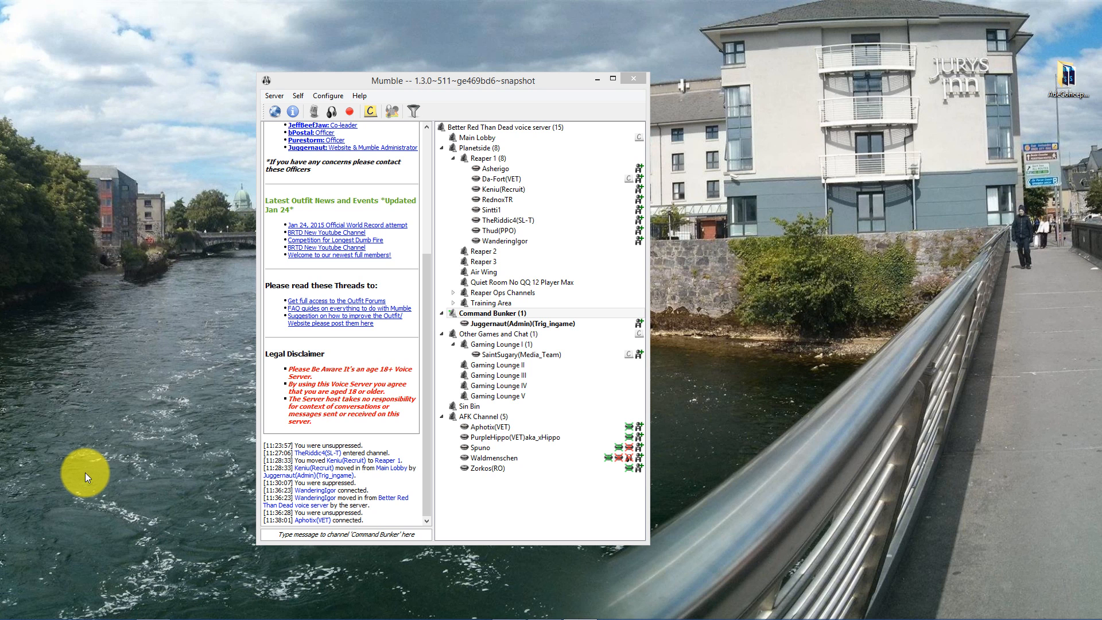
mouse_move(139, 275)
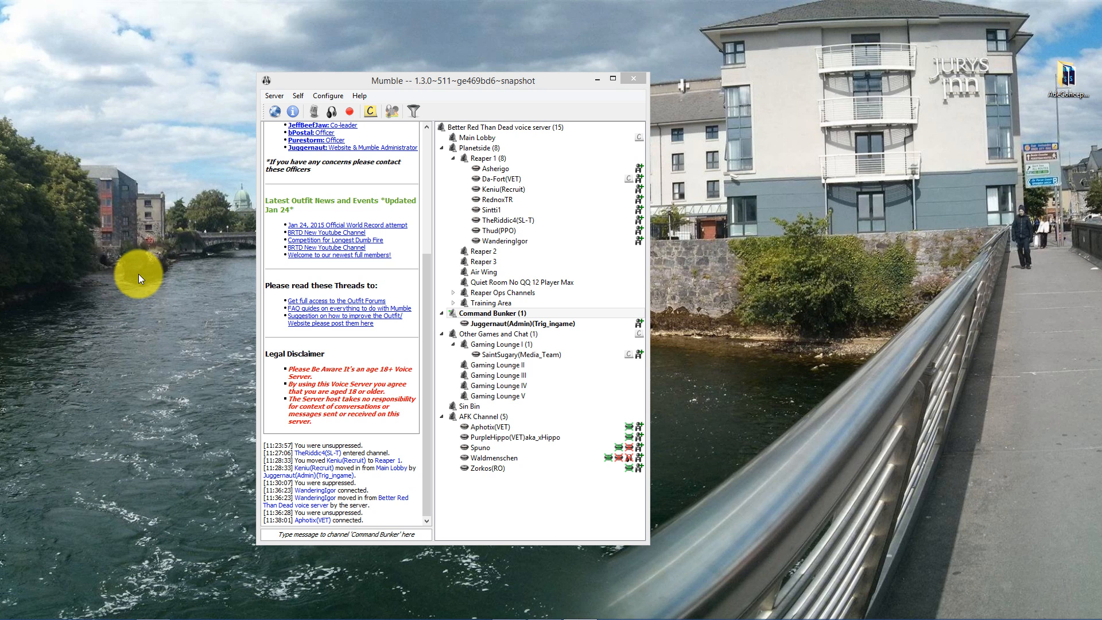
mouse_move(139, 273)
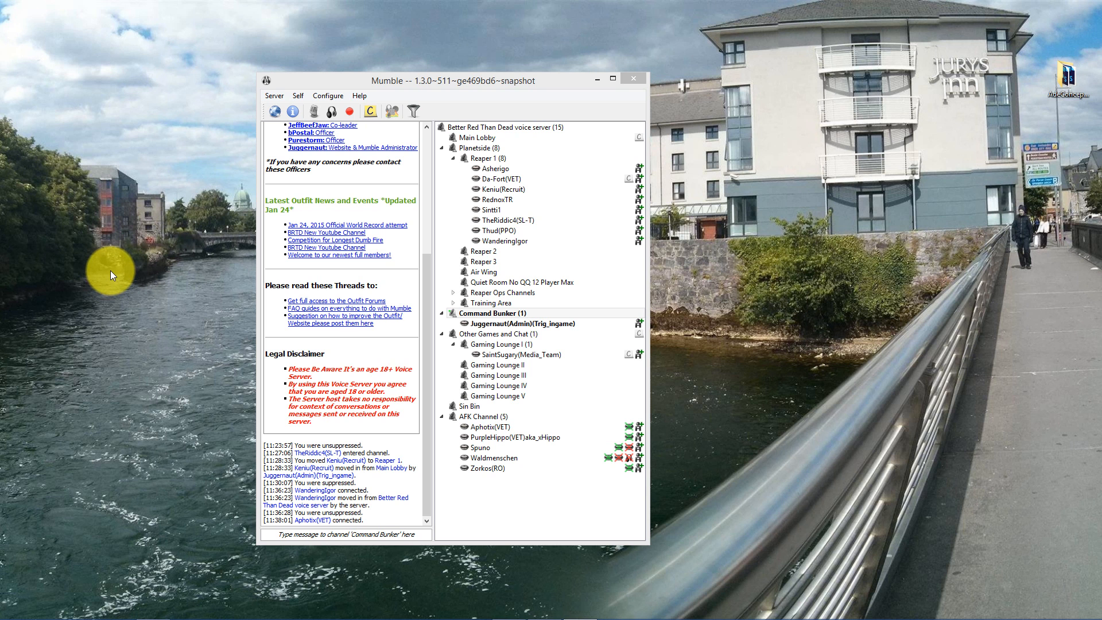
mouse_move(123, 213)
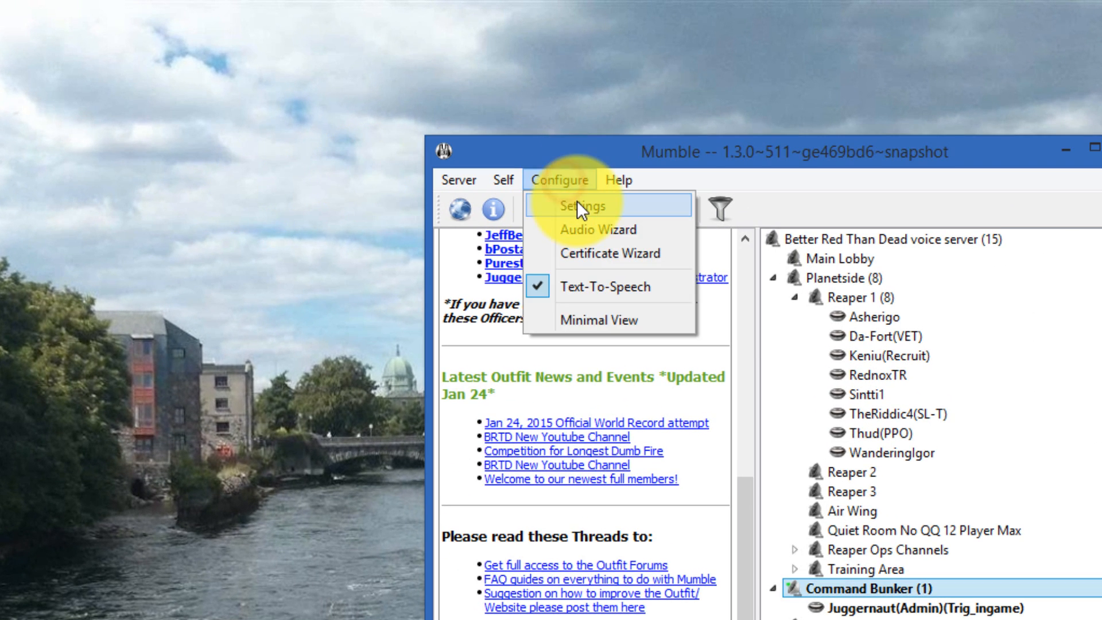
- Open Mumble Configuration via Configure > Settings and enable the Advanced checkbox
click(578, 206)
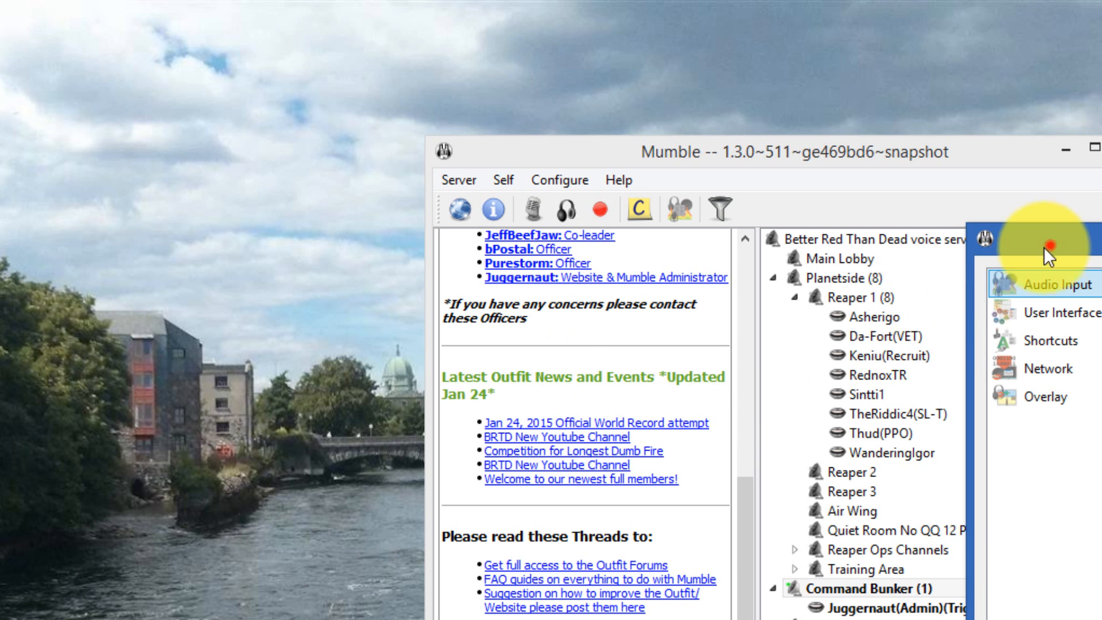
click(1047, 285)
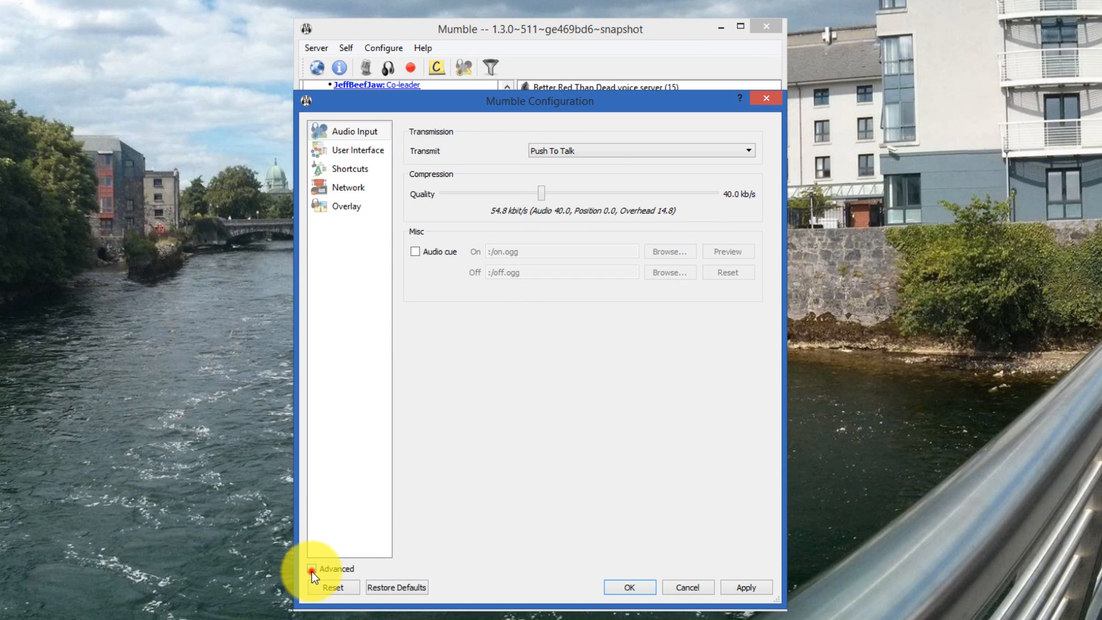
click(312, 568)
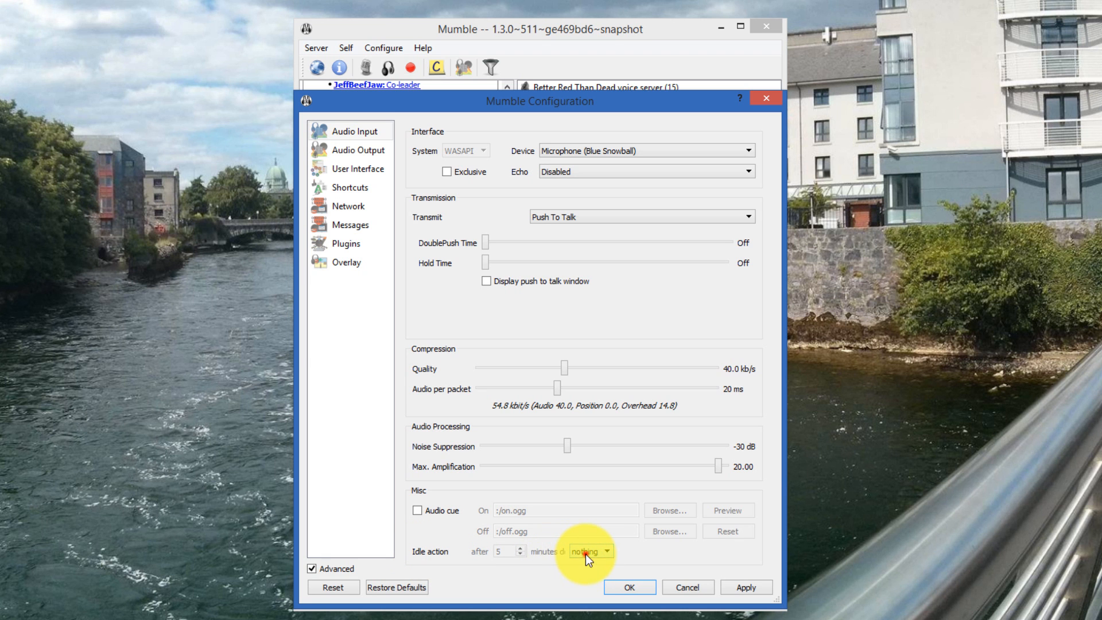
- Choose 'deafen' as the idle action for 25 minutes of inactivity in Audio Input Misc
click(589, 551)
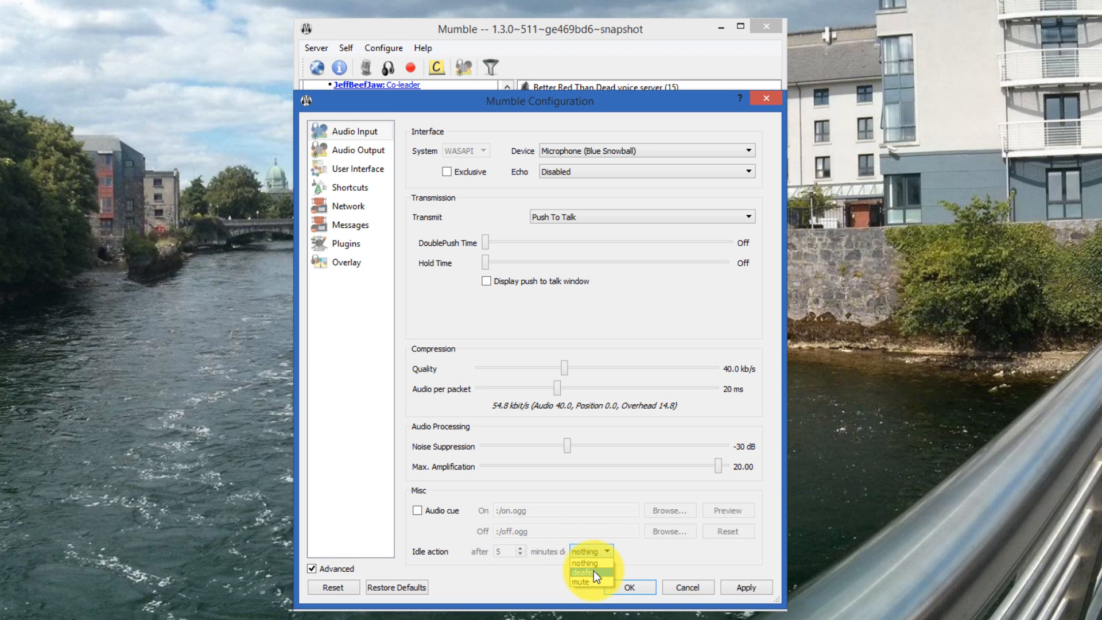
click(582, 571)
text(25)
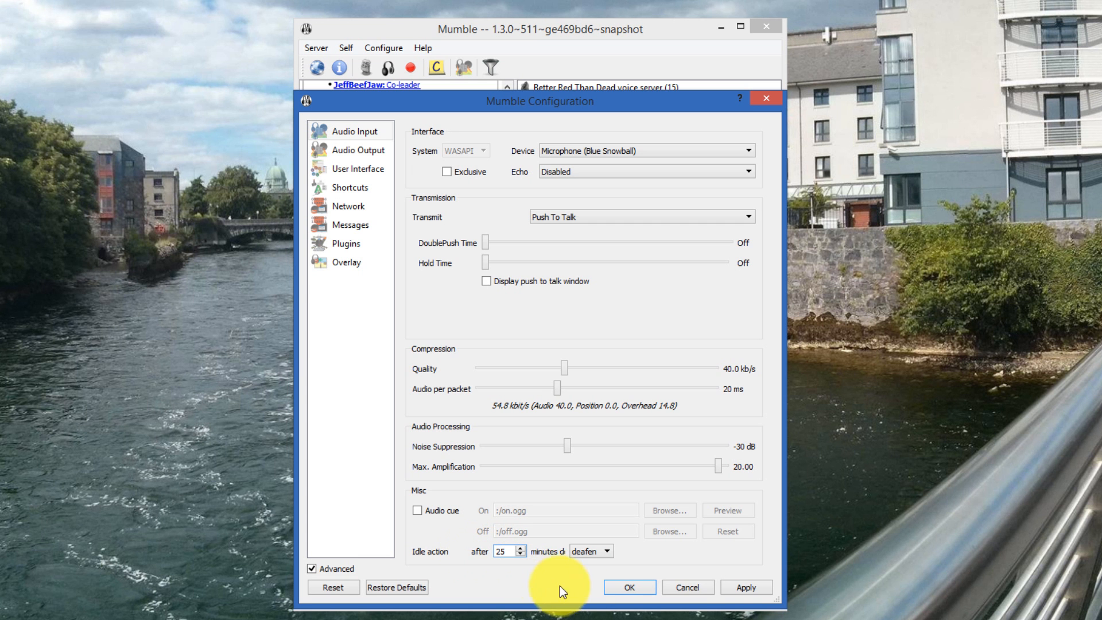
- Apply the configuration with OK, returning to the server channel list
click(627, 587)
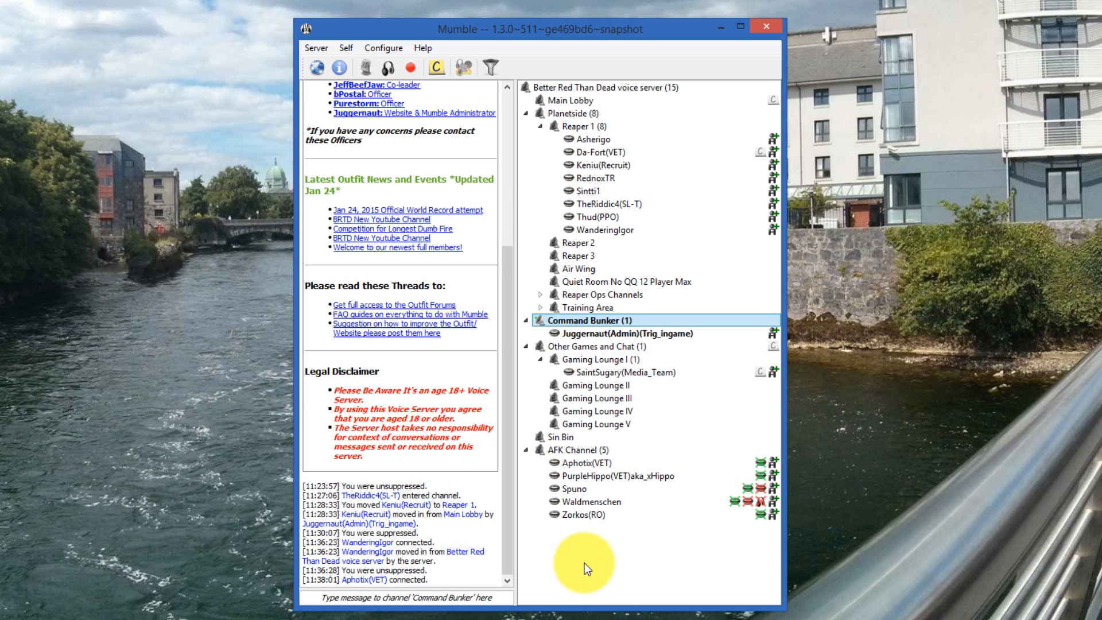
mouse_move(582, 549)
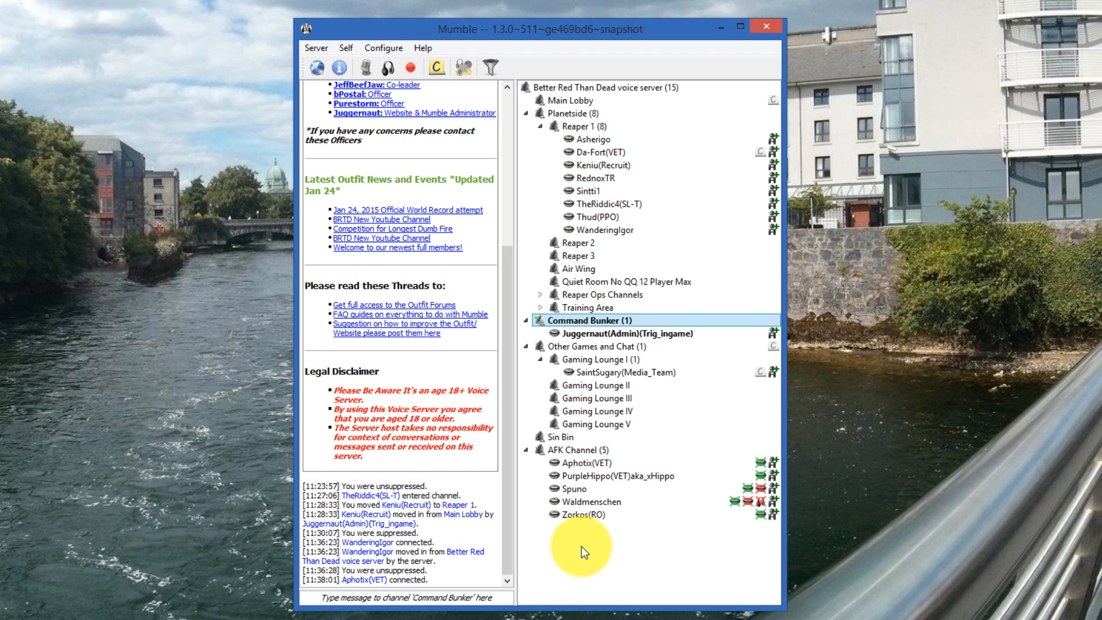
mouse_move(614, 564)
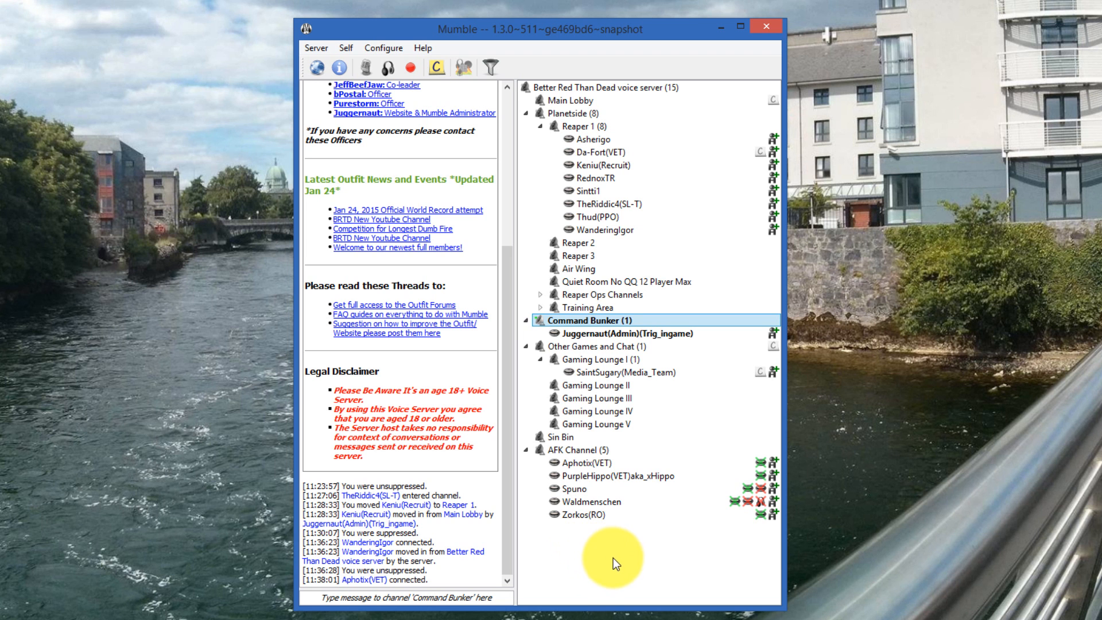